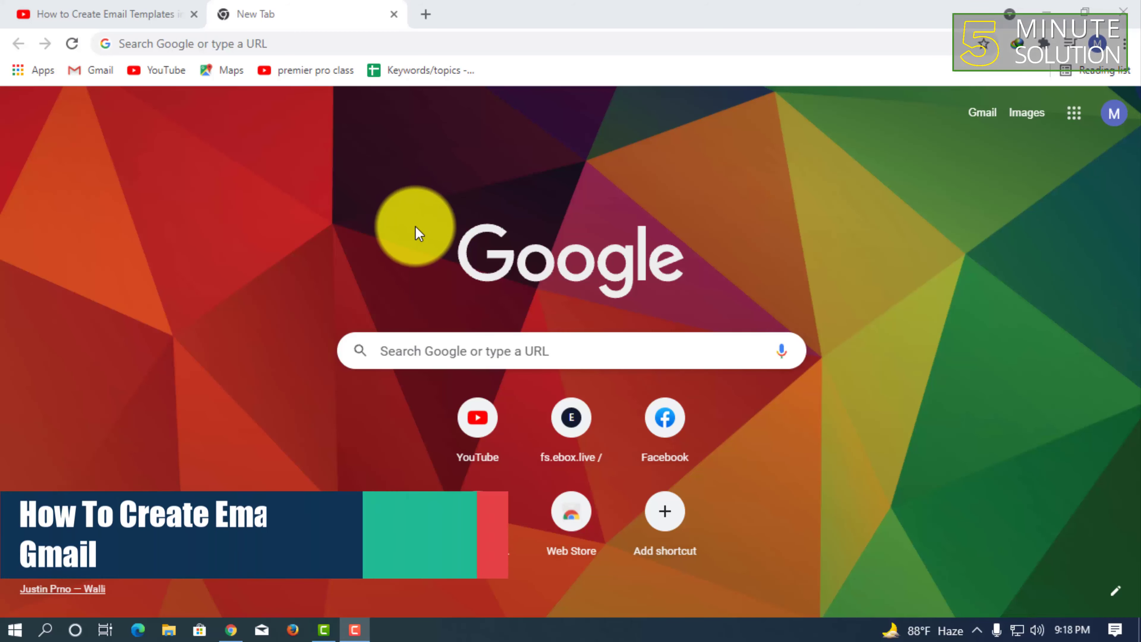
mouse_move(810, 250)
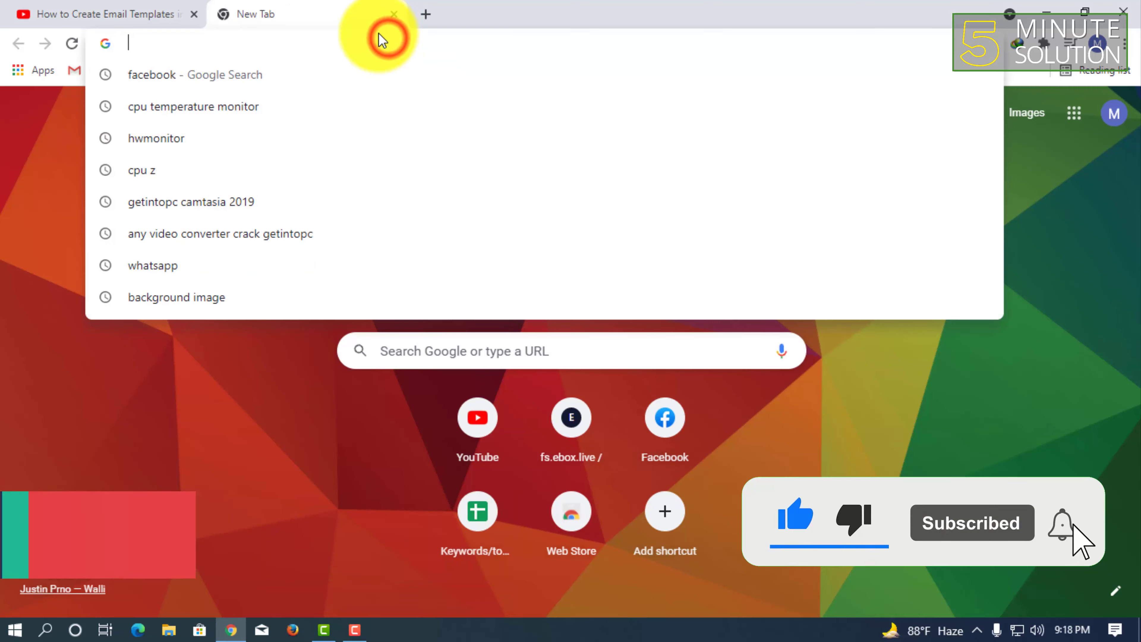
- Enter gmail.com in the Chrome address bar to start loading the mailbox
text(gmail)
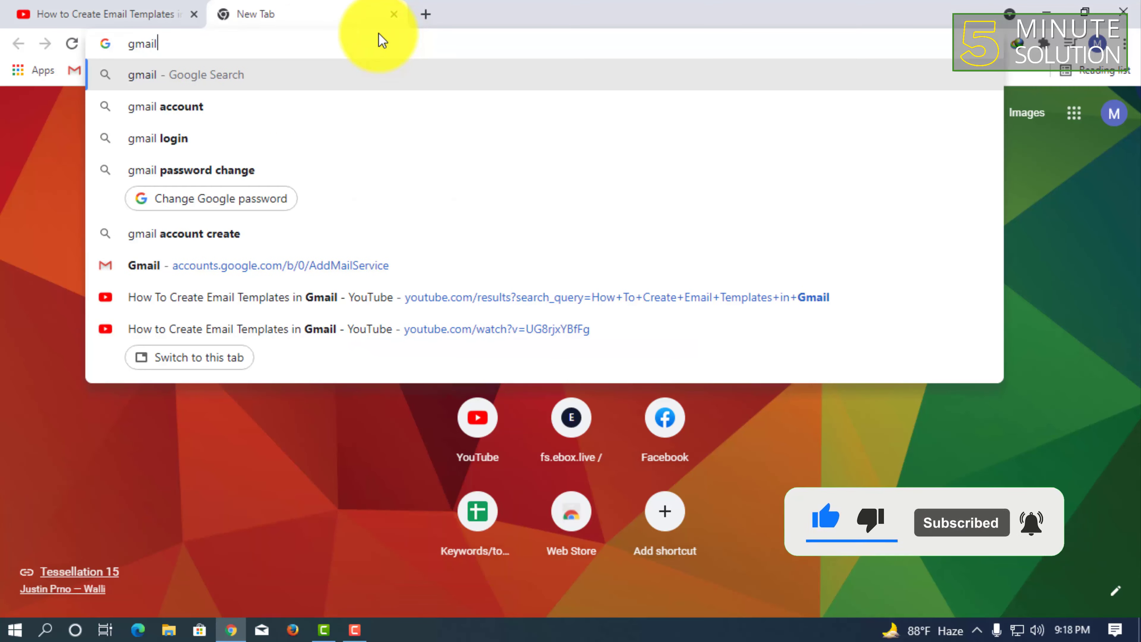
text(.co)
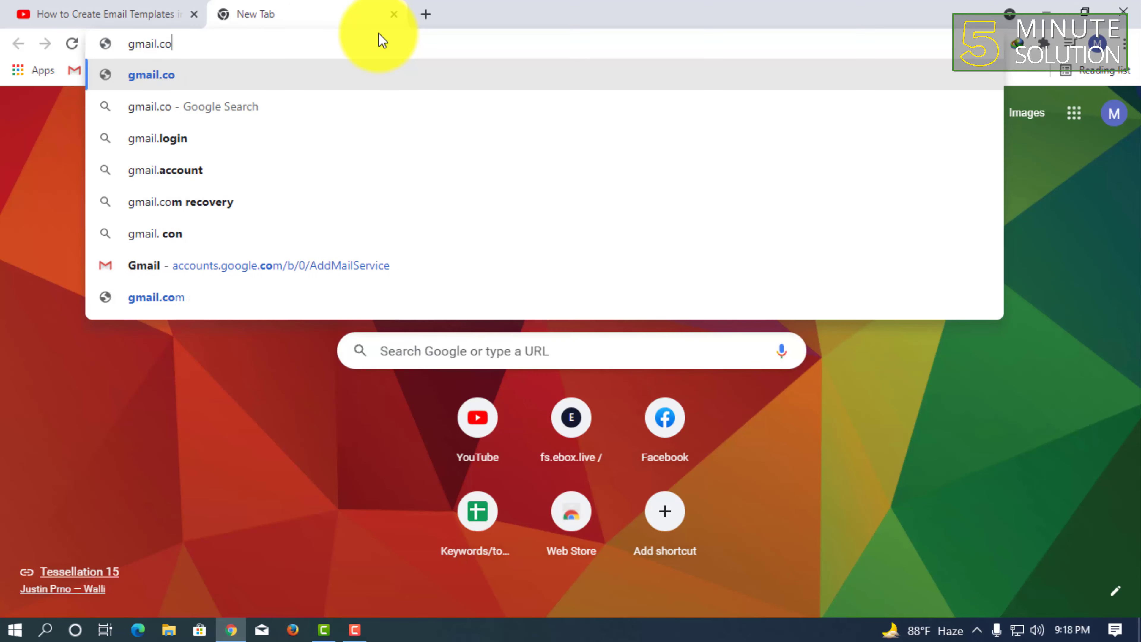
right_click(145, 43)
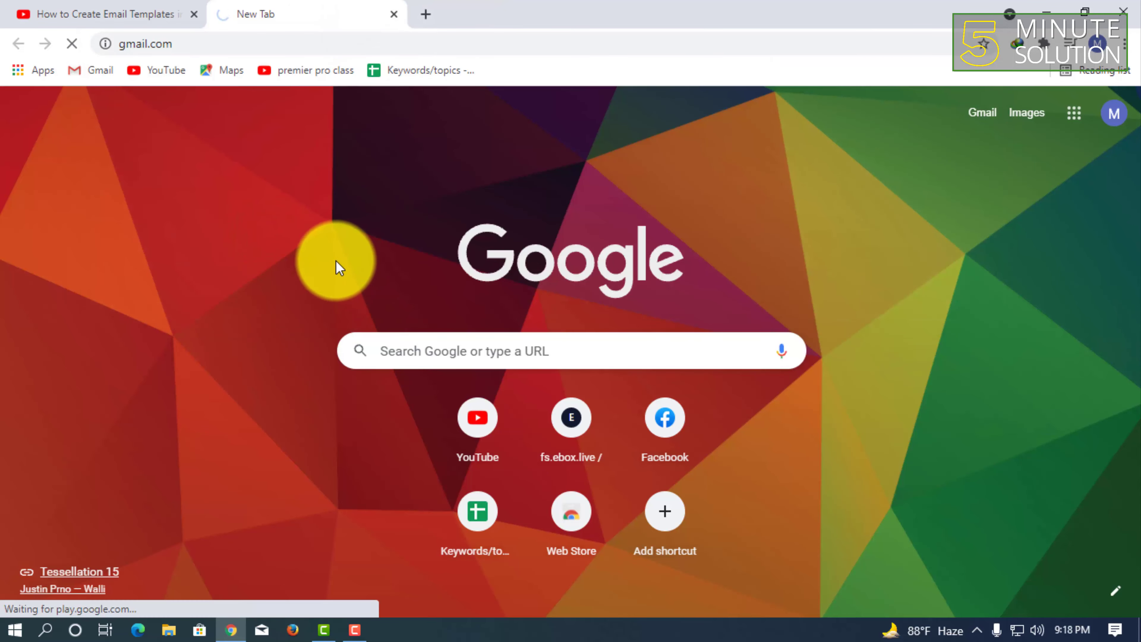
mouse_move(369, 221)
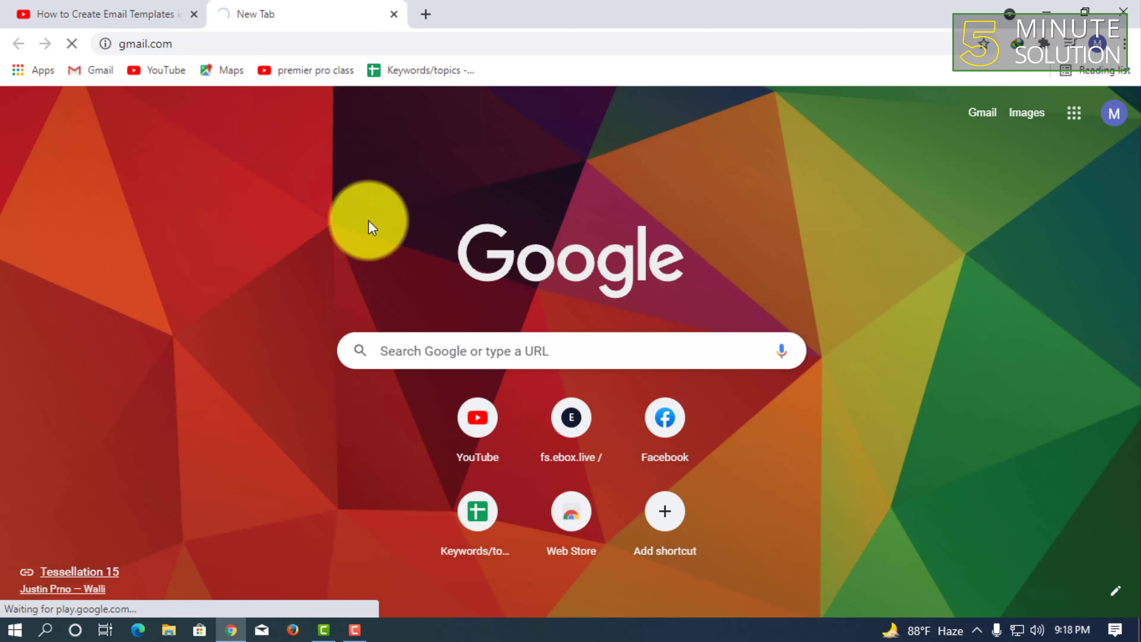
- From the loaded inbox, reach Gmail's quick settings and head to See all settings
click(145, 43)
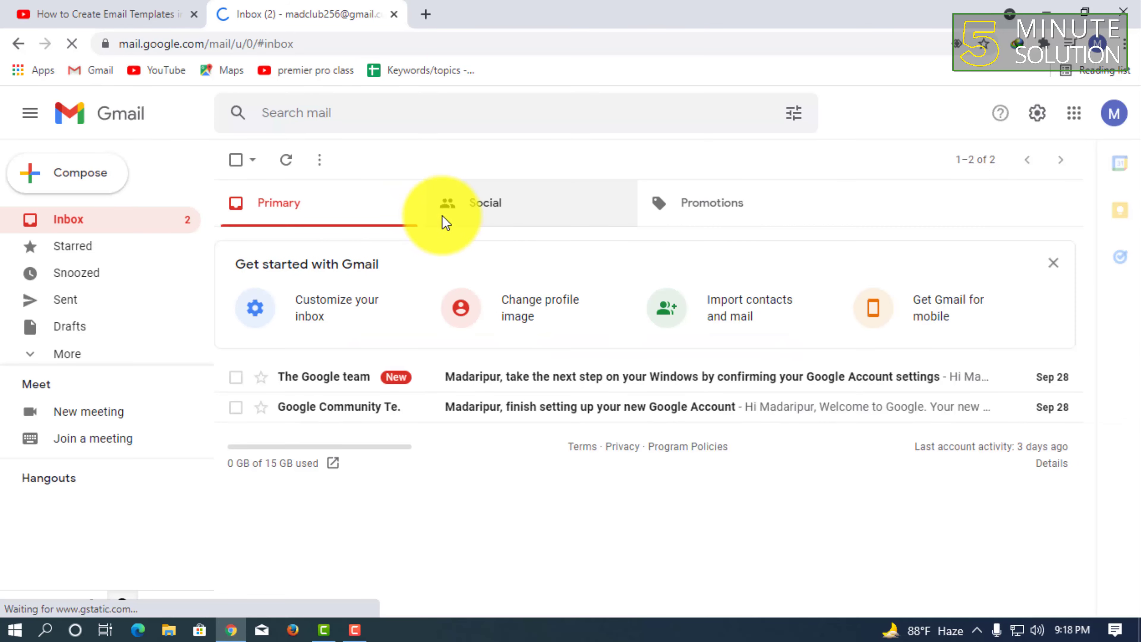
mouse_move(356, 178)
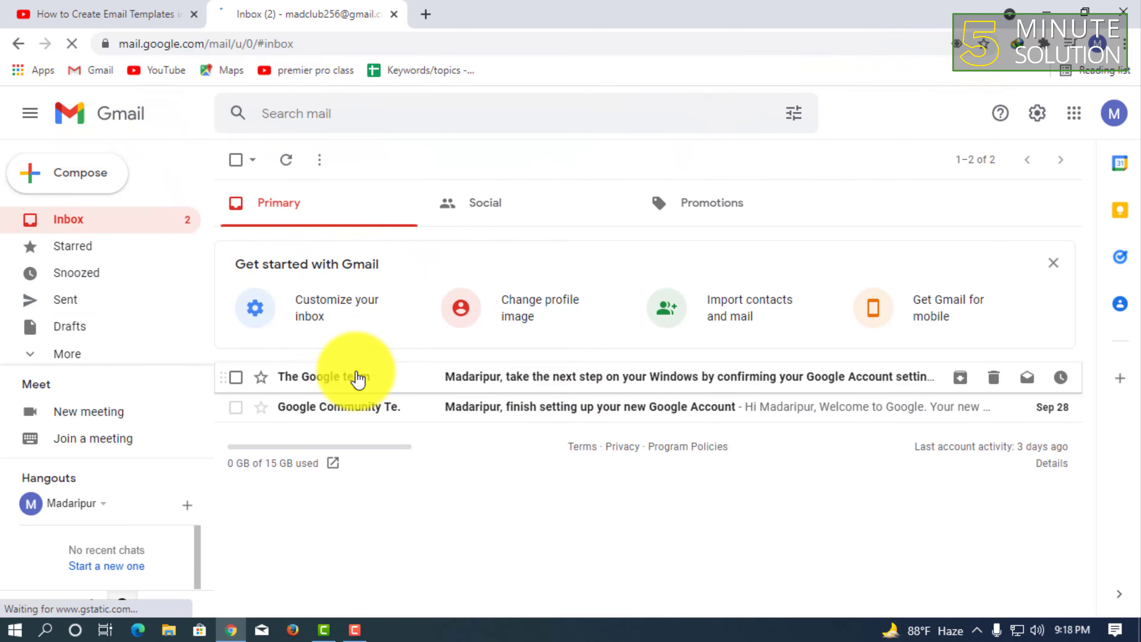
mouse_move(1036, 113)
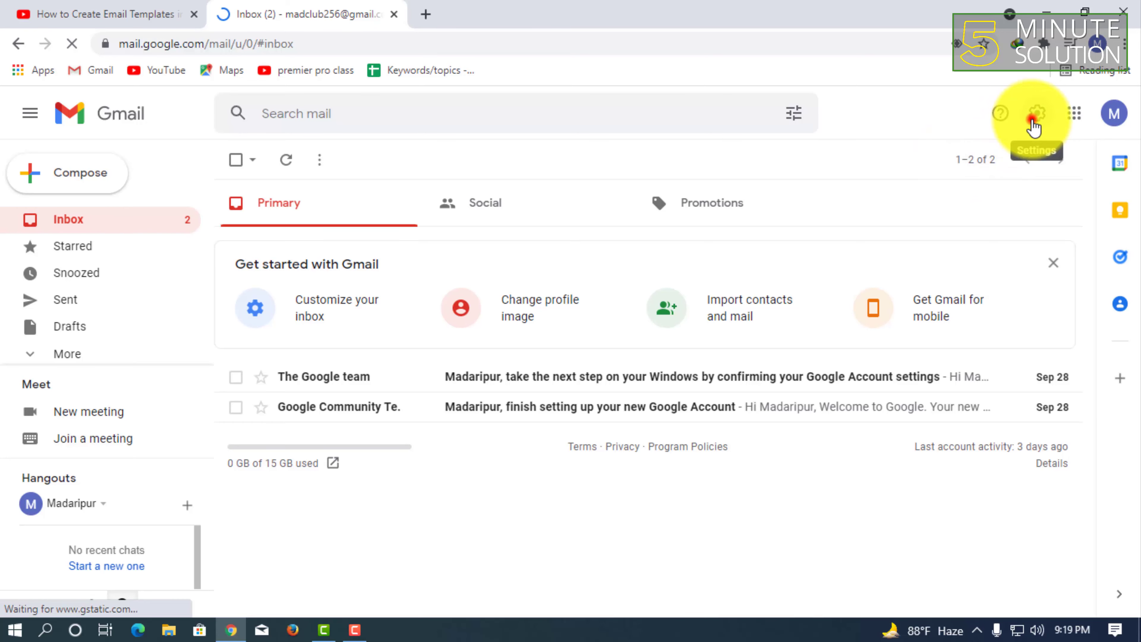
click(1036, 113)
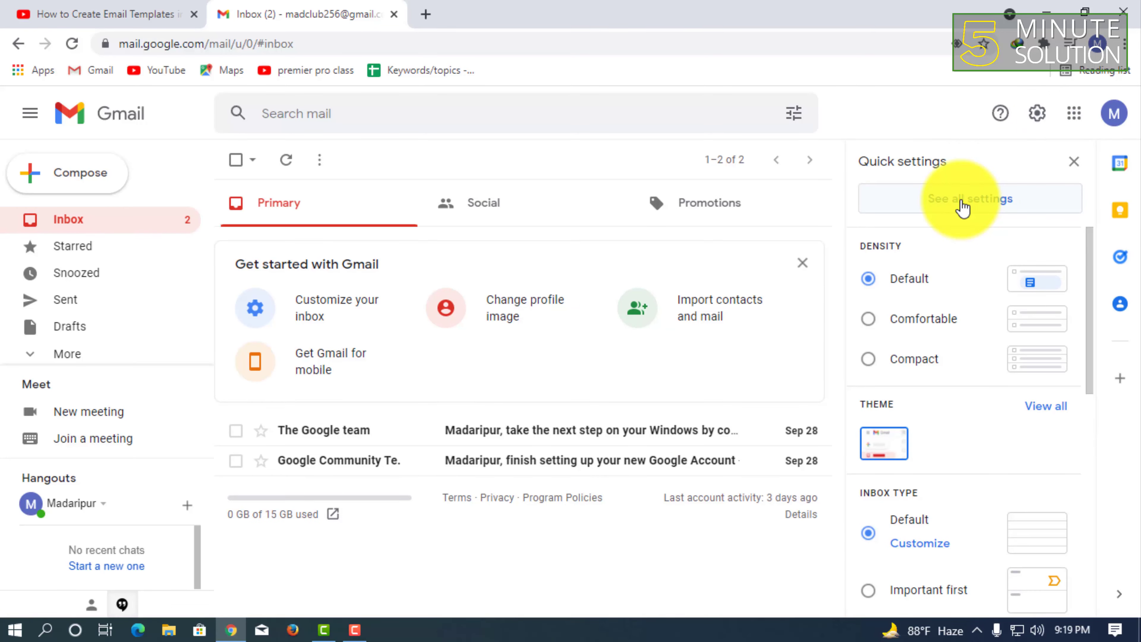
click(969, 198)
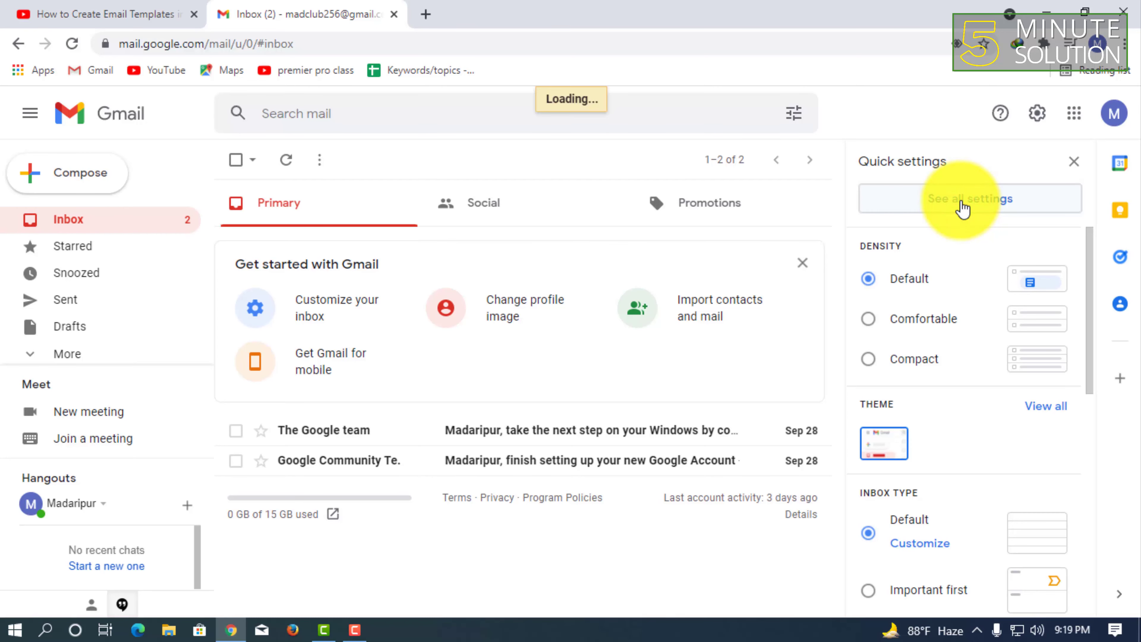
- Enable Templates in the Advanced settings and save the changes
click(968, 198)
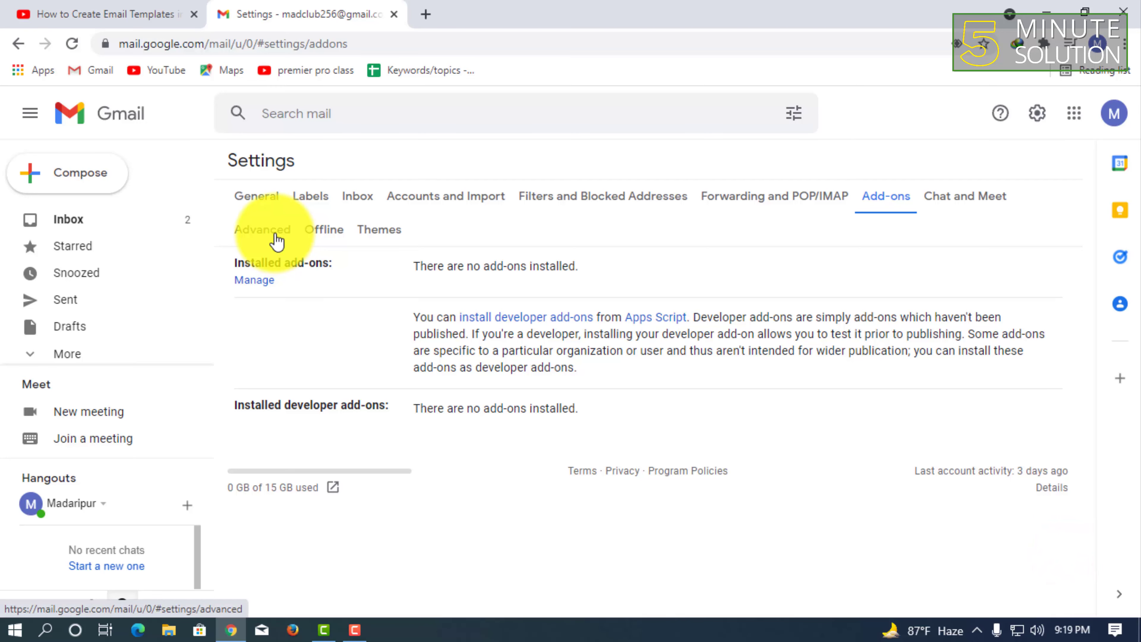
click(262, 229)
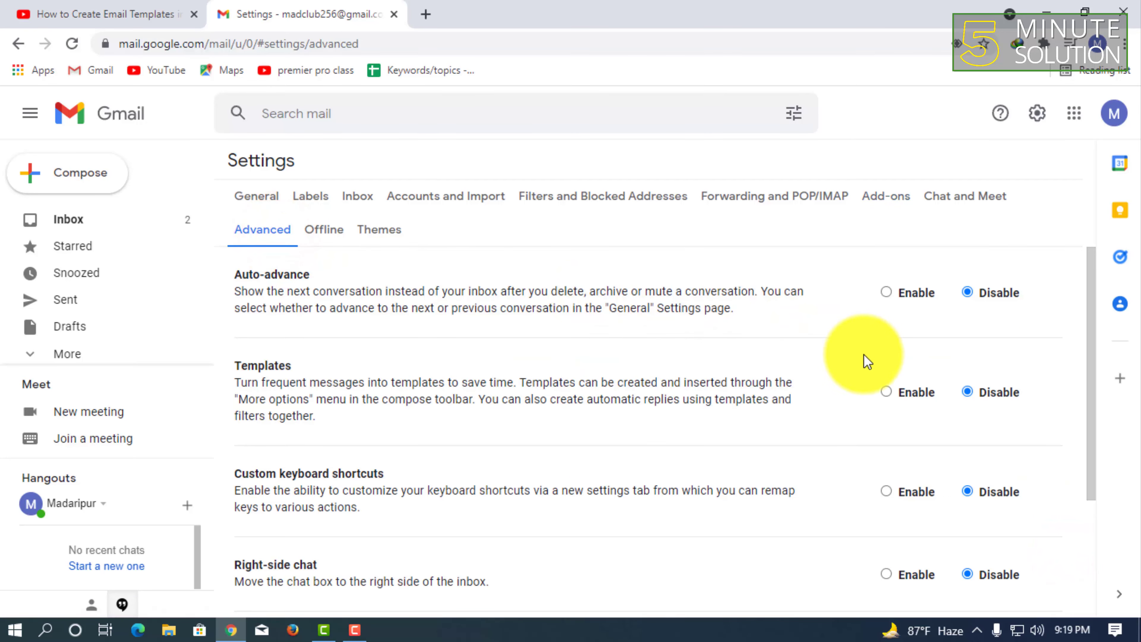
scroll(down, 3)
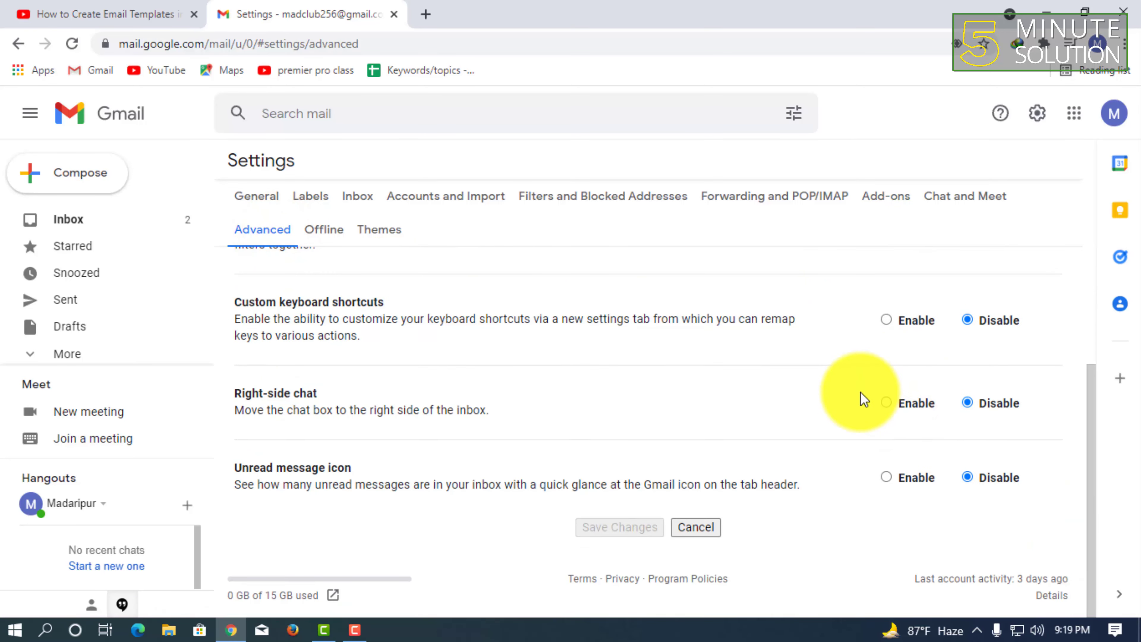
scroll(up, 3)
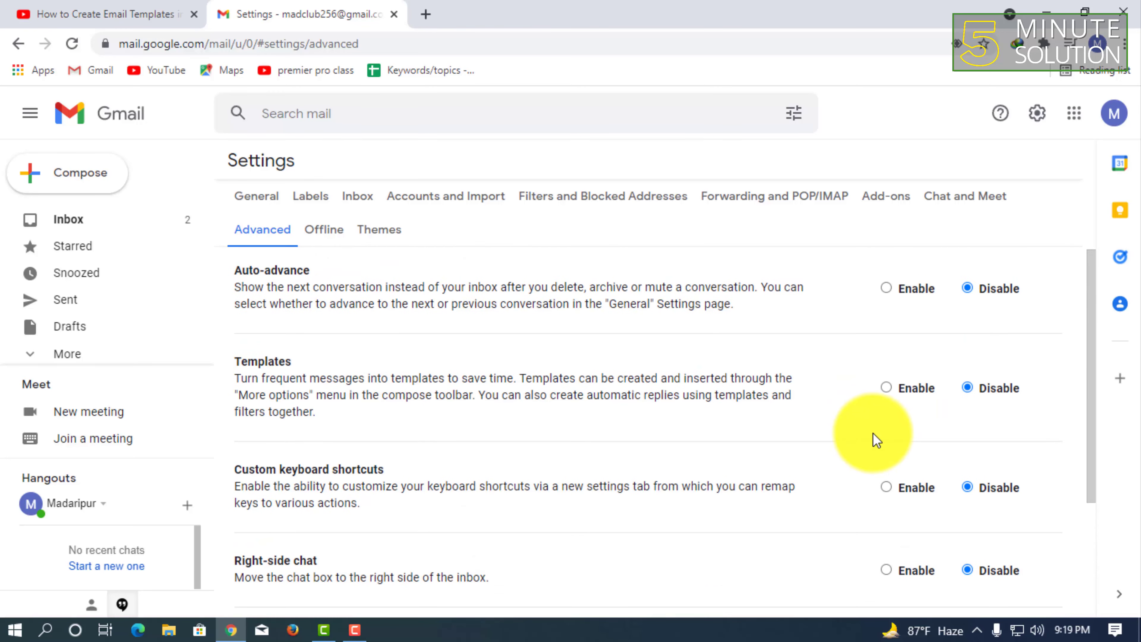
click(886, 387)
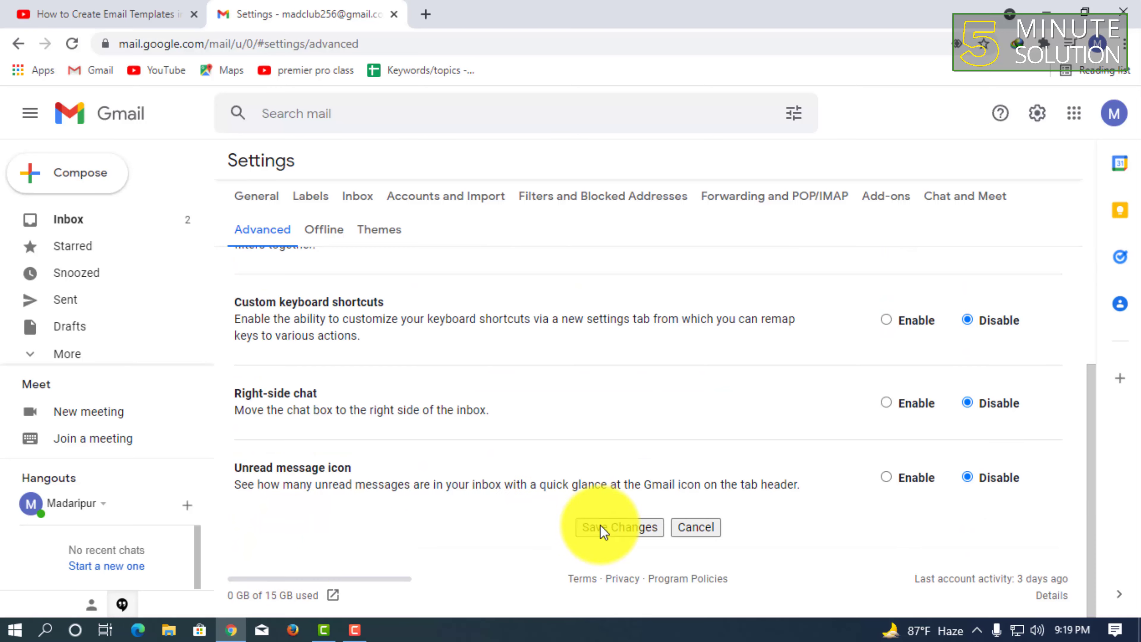
click(618, 527)
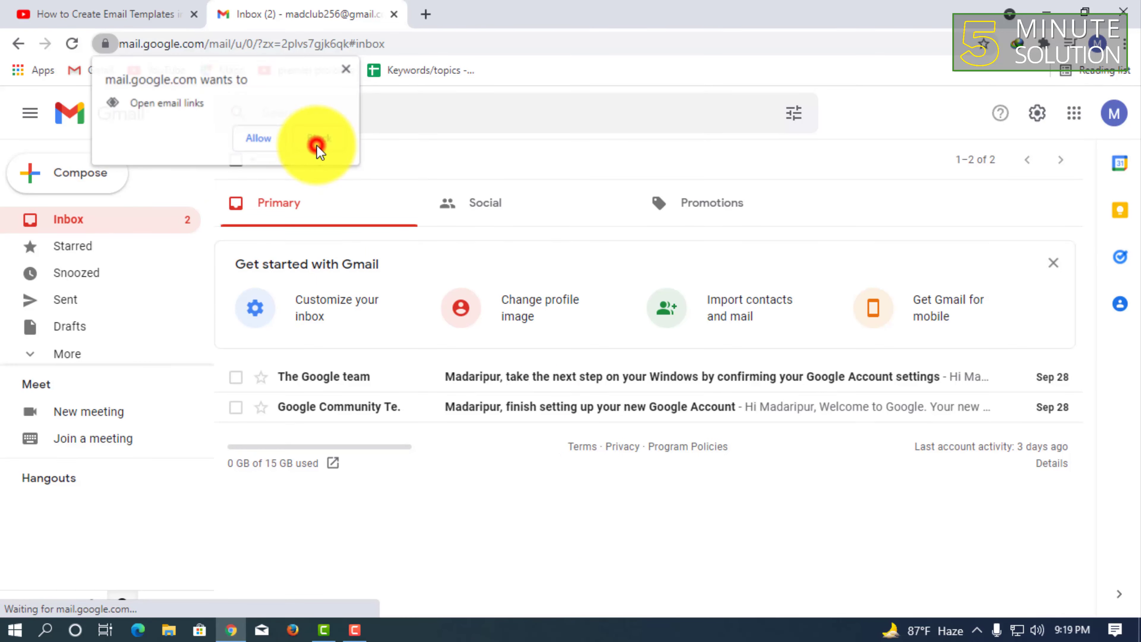
- Start a new message with body lines 'Hello Dear', 'Your Email'
click(316, 145)
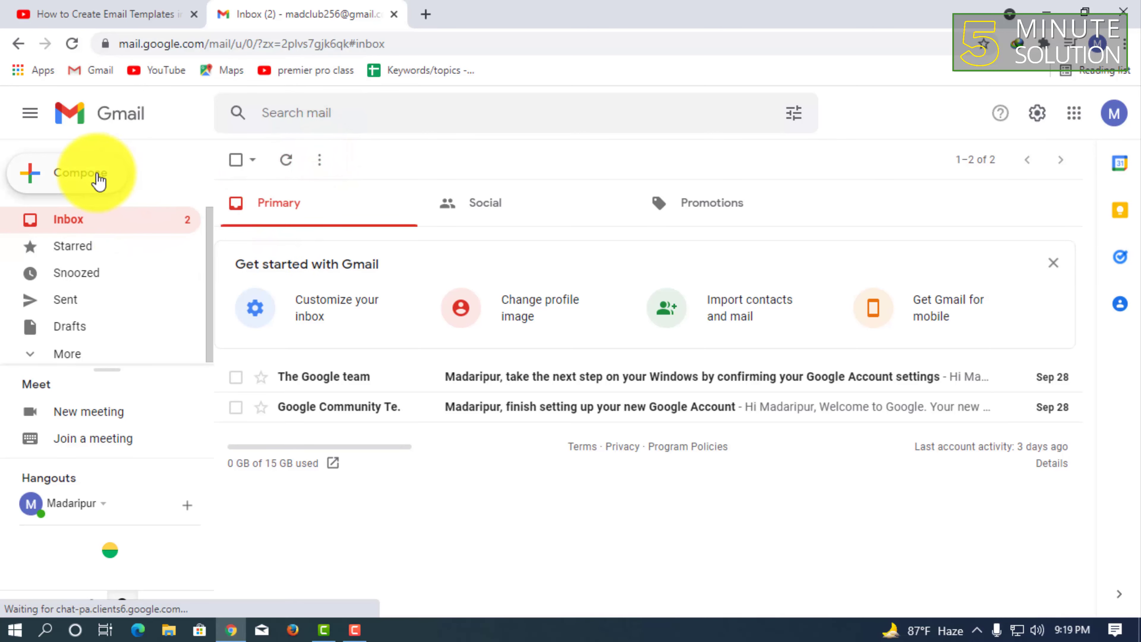
click(79, 173)
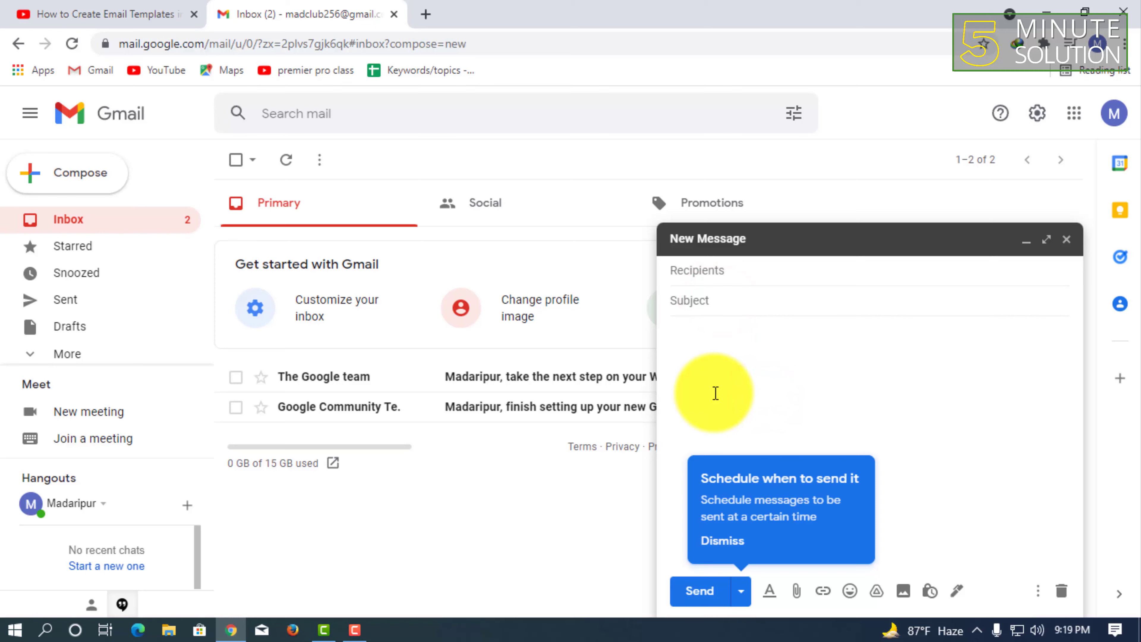
text(Hi,)
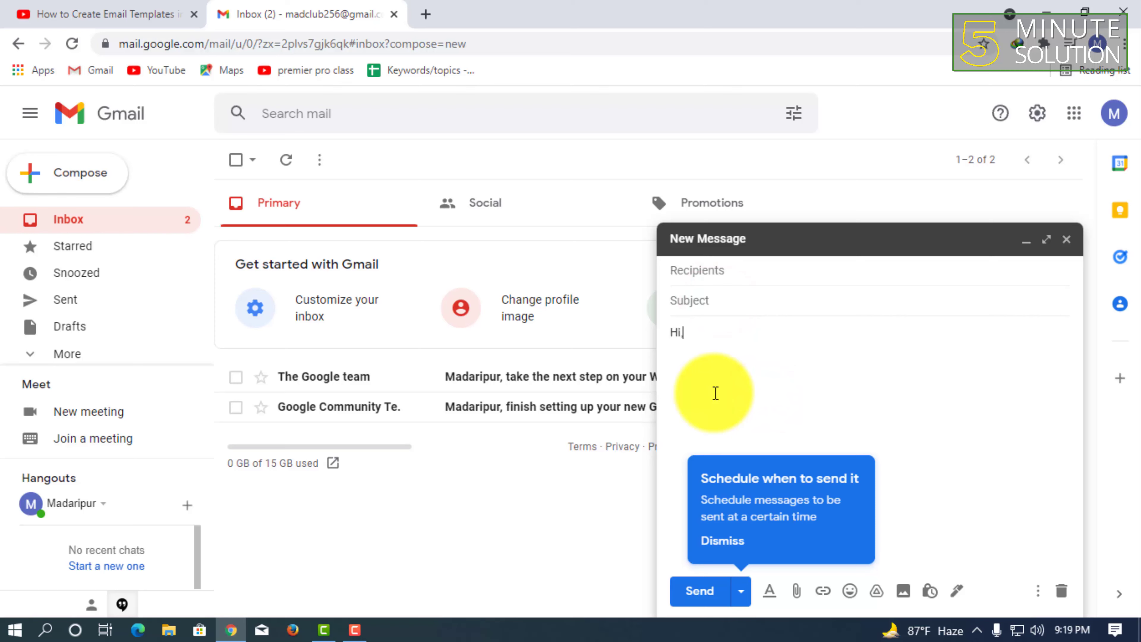
key(Backspace)
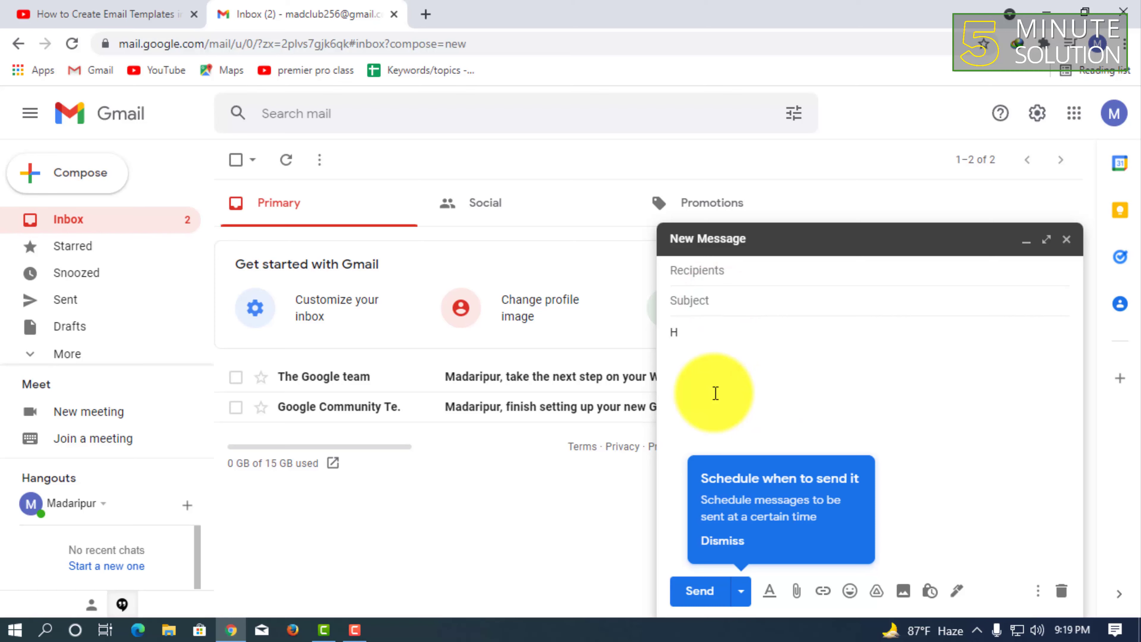
text(ello Dear,)
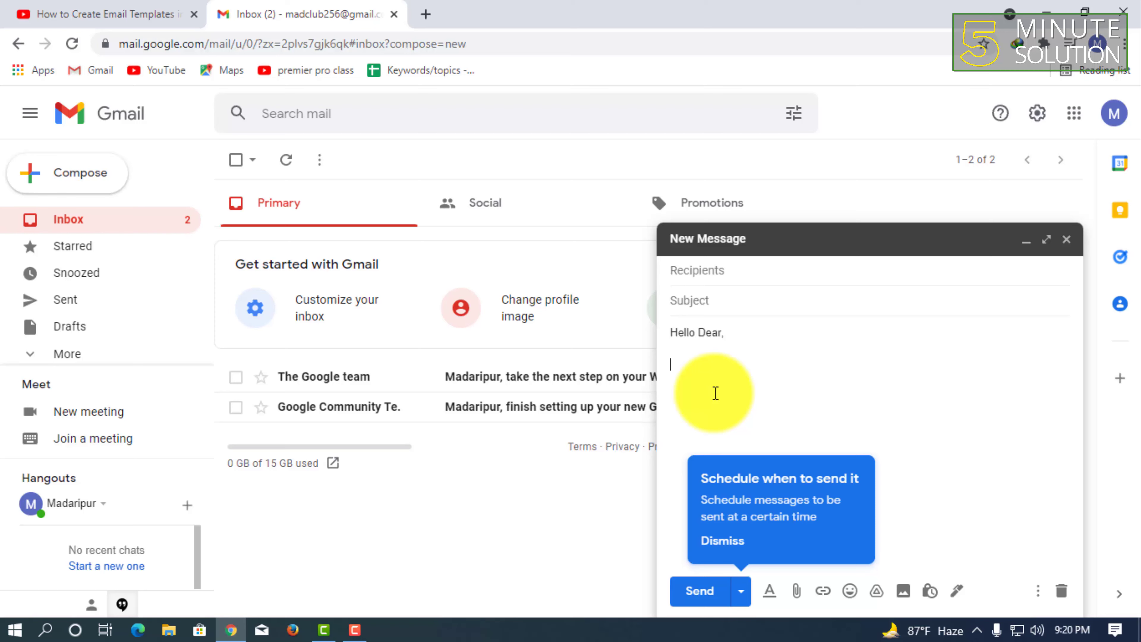
text(Your)
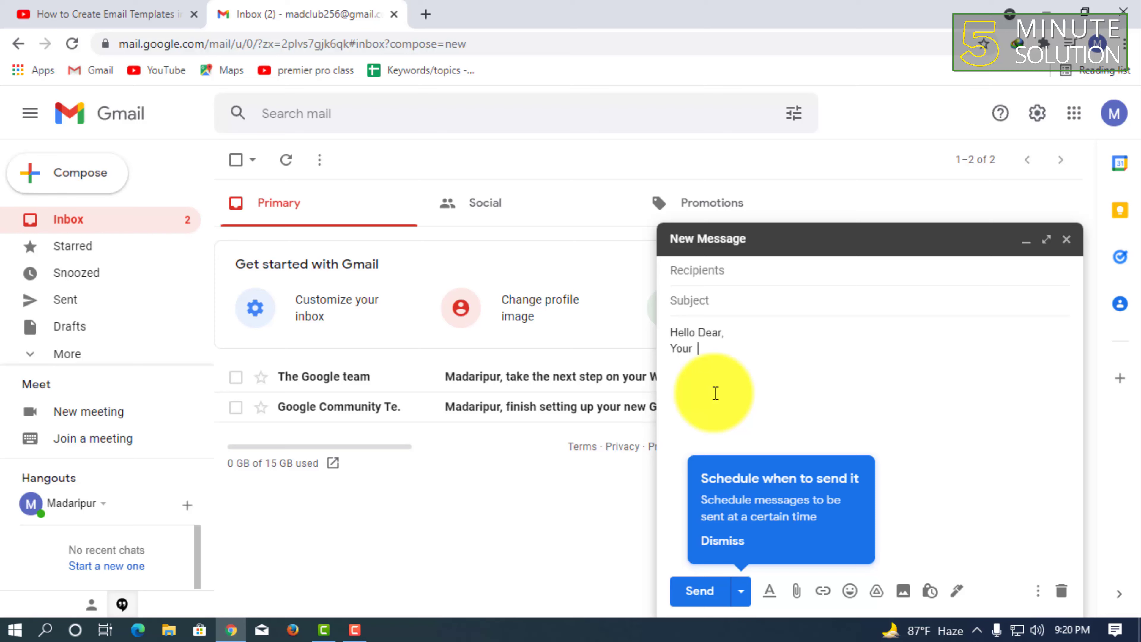
text(Email)
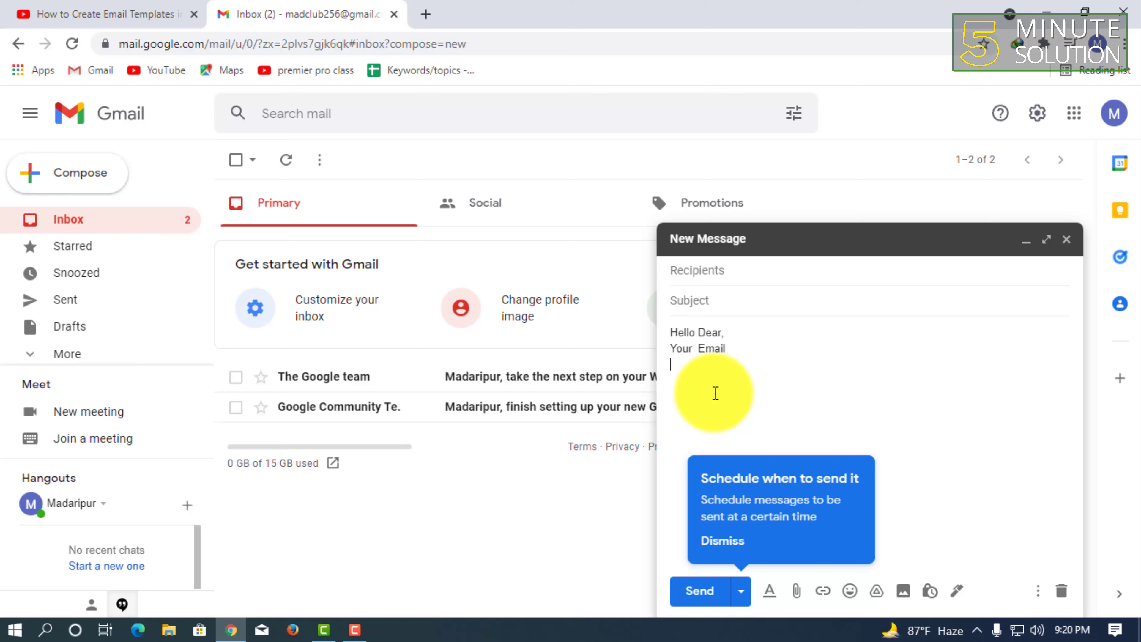
- Add the lines 'Text' and 'Best Regards, Shifat' and let the draft save
text(T)
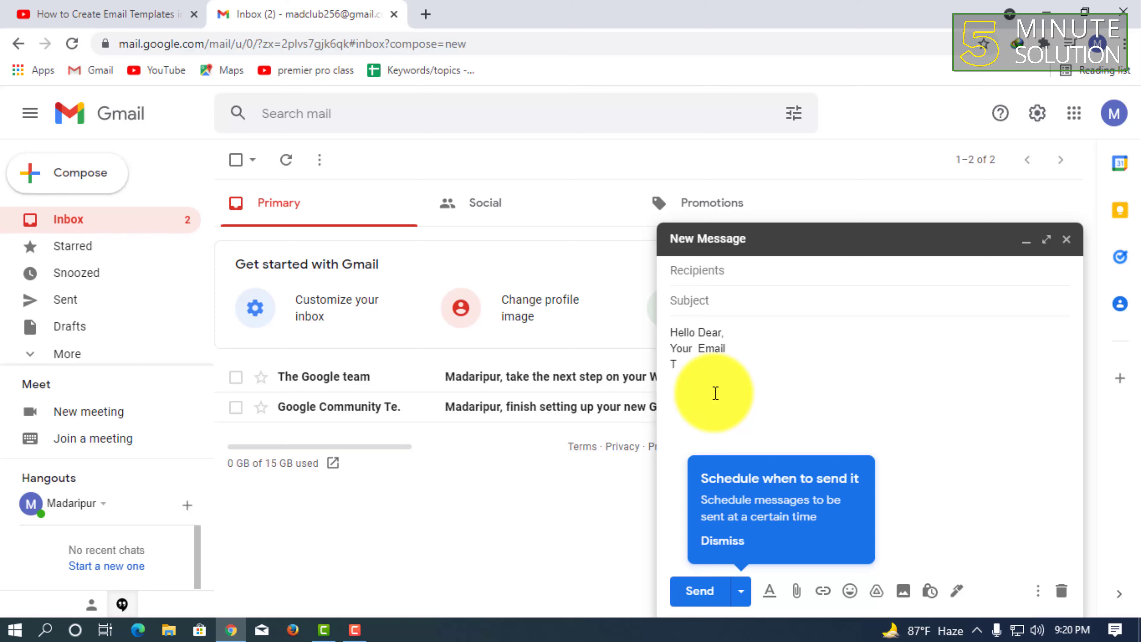
text(ext)
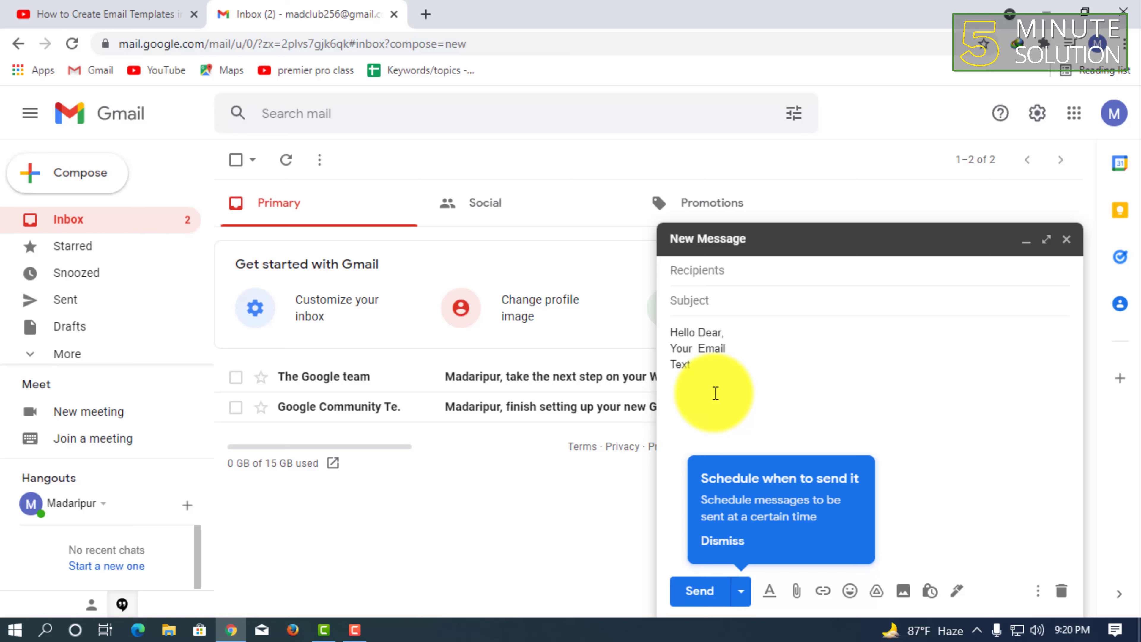
text(Best Re)
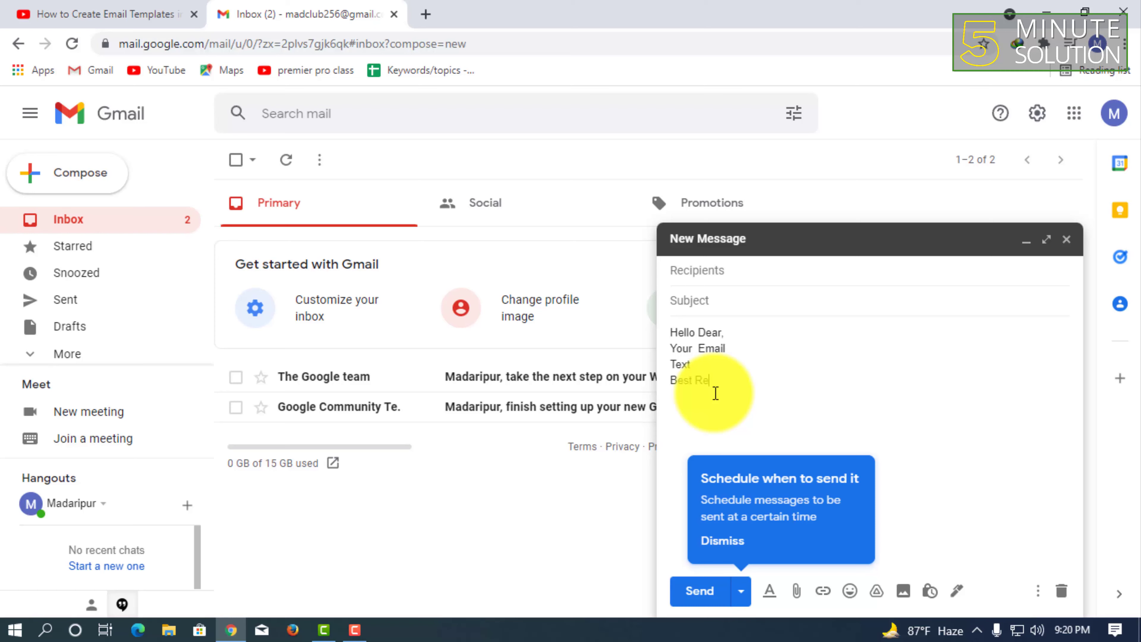
text(gards)
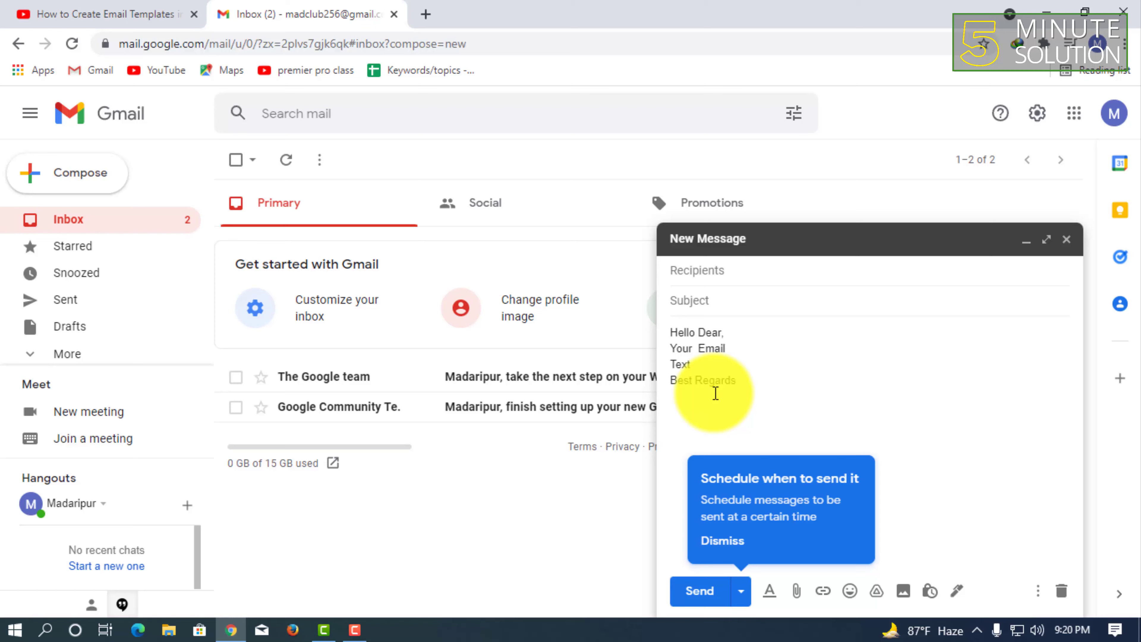
text(Shifat)
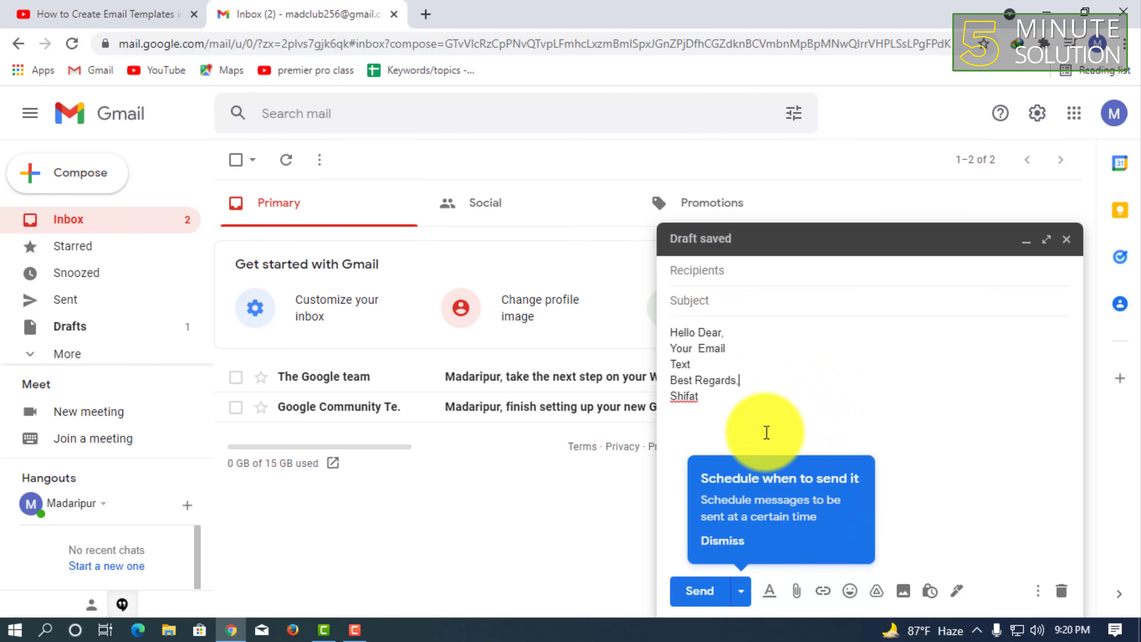
click(722, 540)
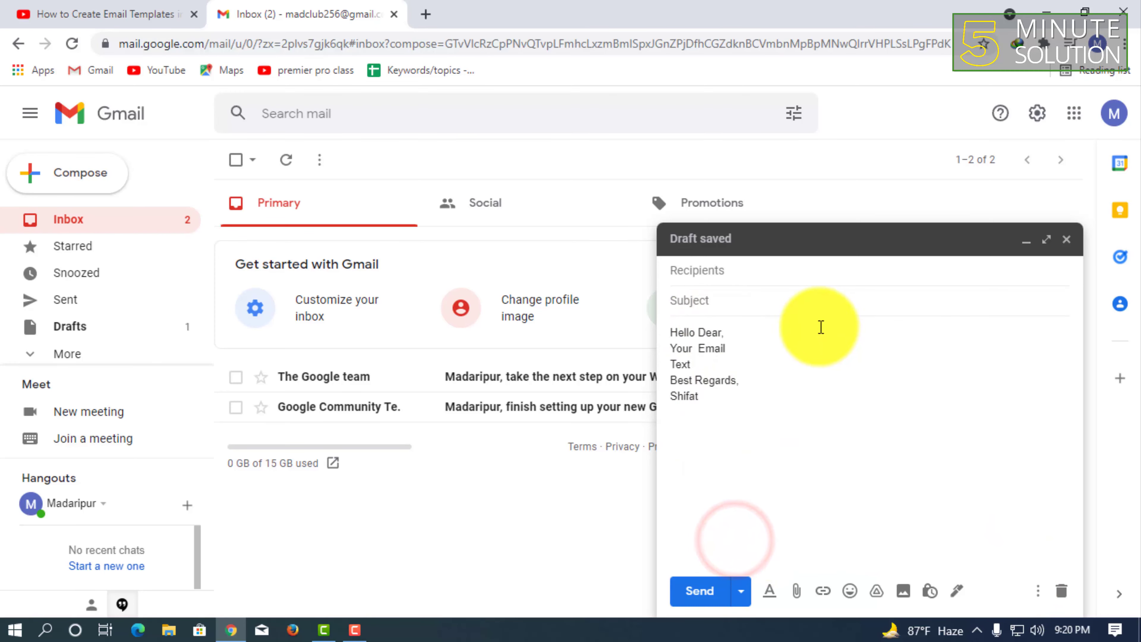
- Save the draft as a new template named 'Template' via More options > Templates
click(1037, 590)
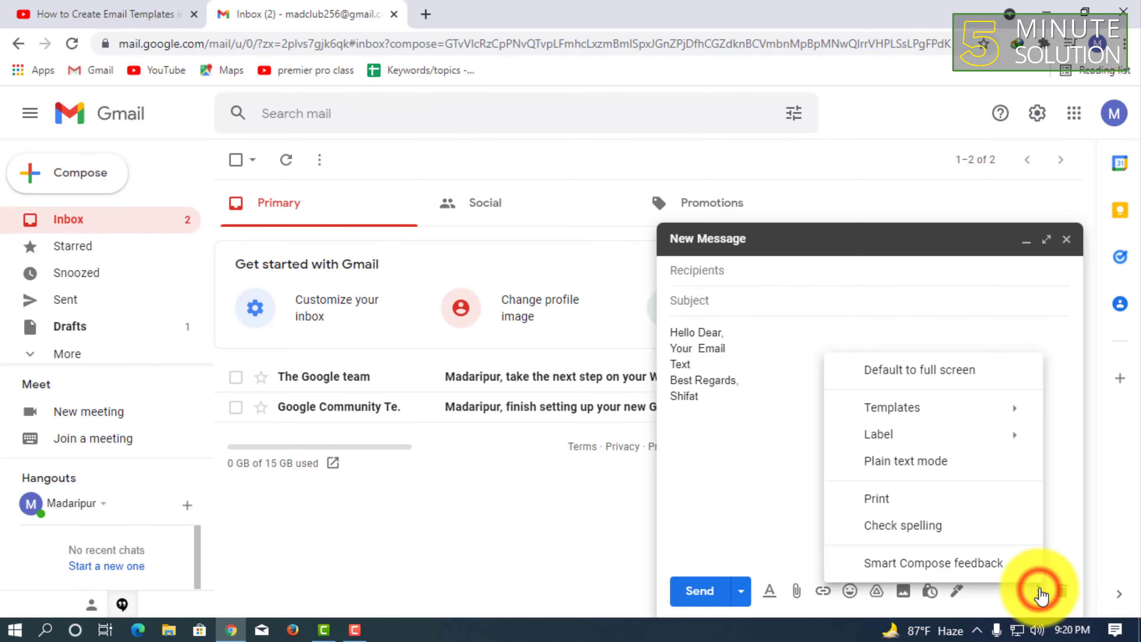
click(891, 407)
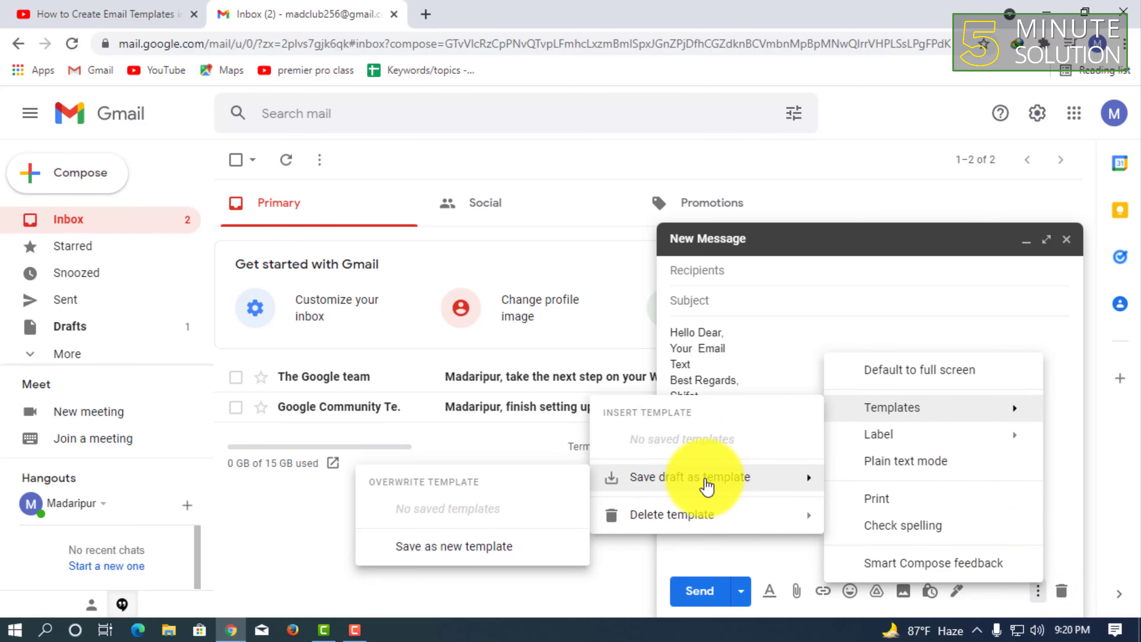
mouse_move(473, 553)
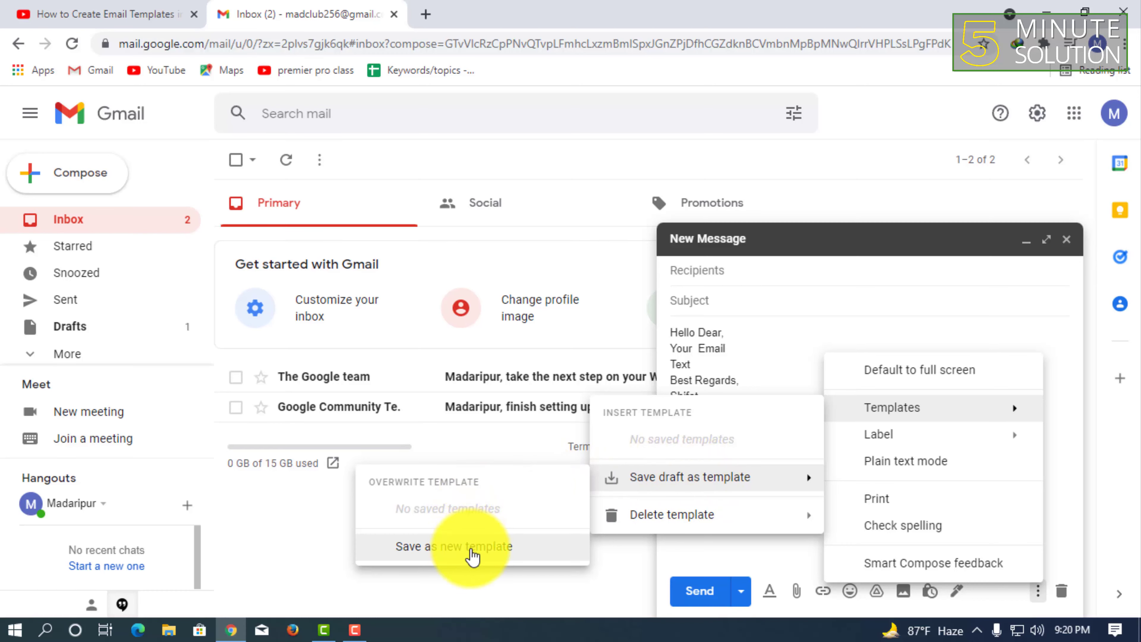
click(453, 546)
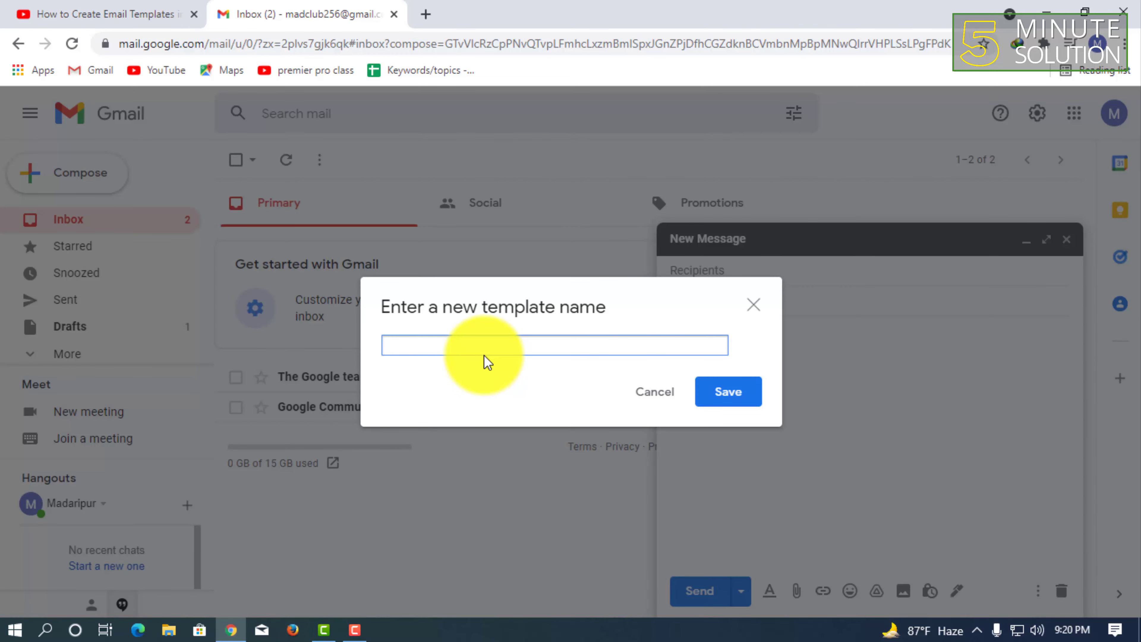
text(Template)
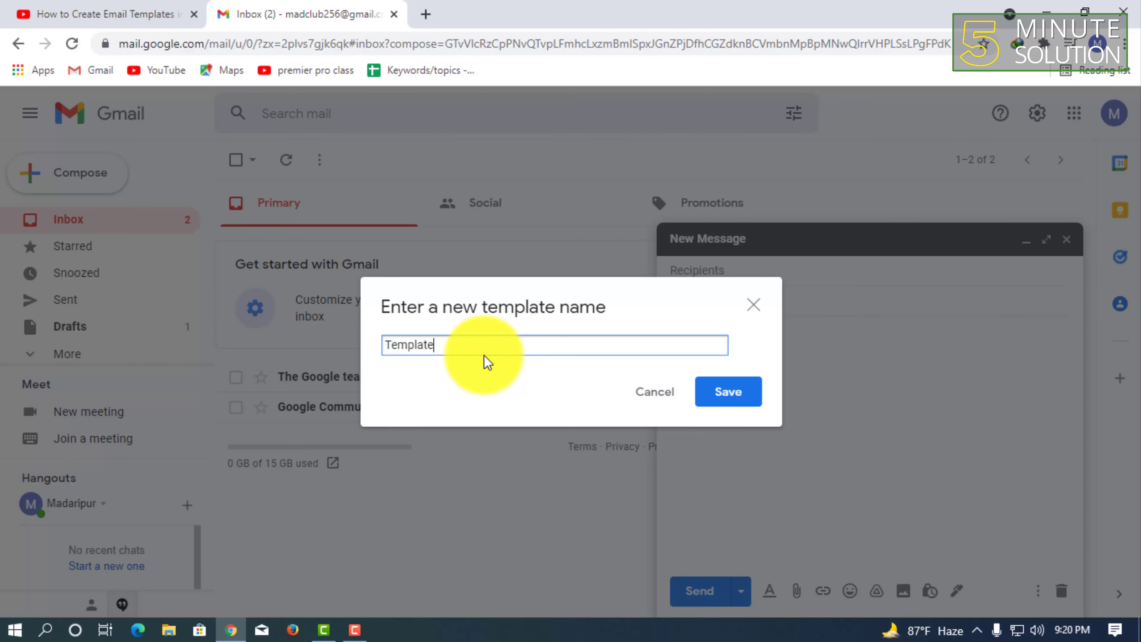
click(726, 391)
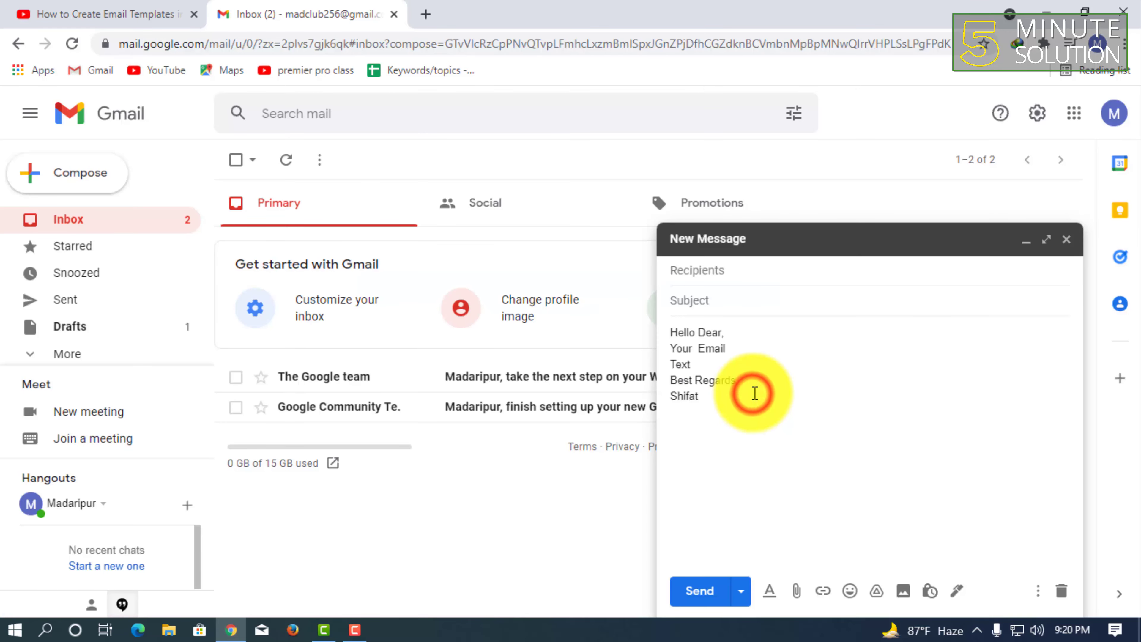
mouse_move(1047, 243)
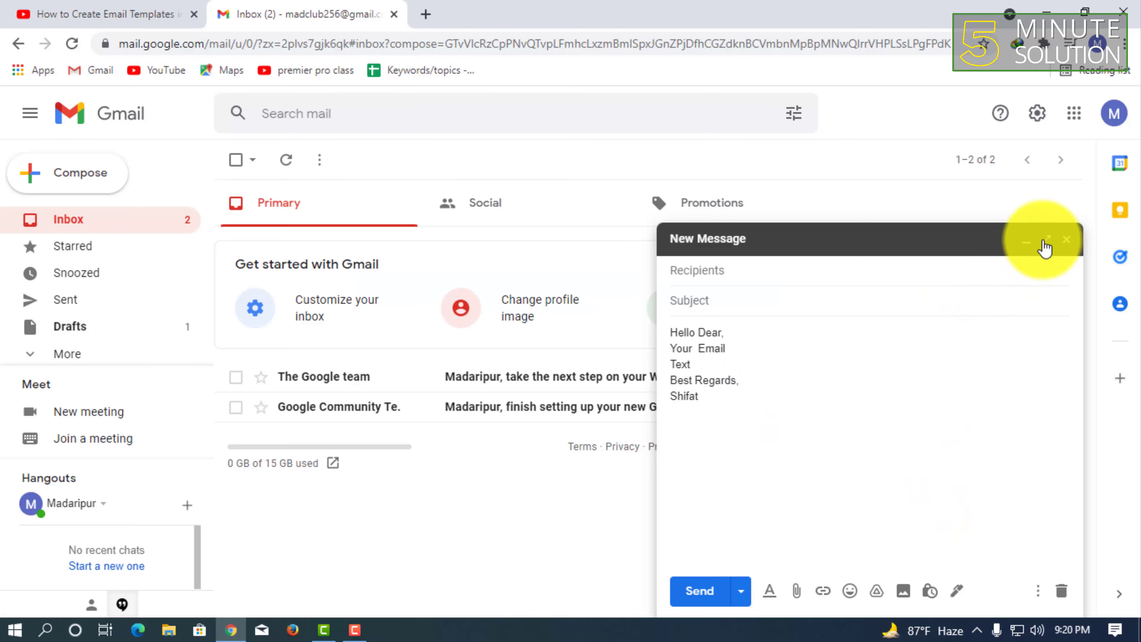
- Reply to the Google team email and insert Template 1 from the reply's Templates menu
click(1047, 240)
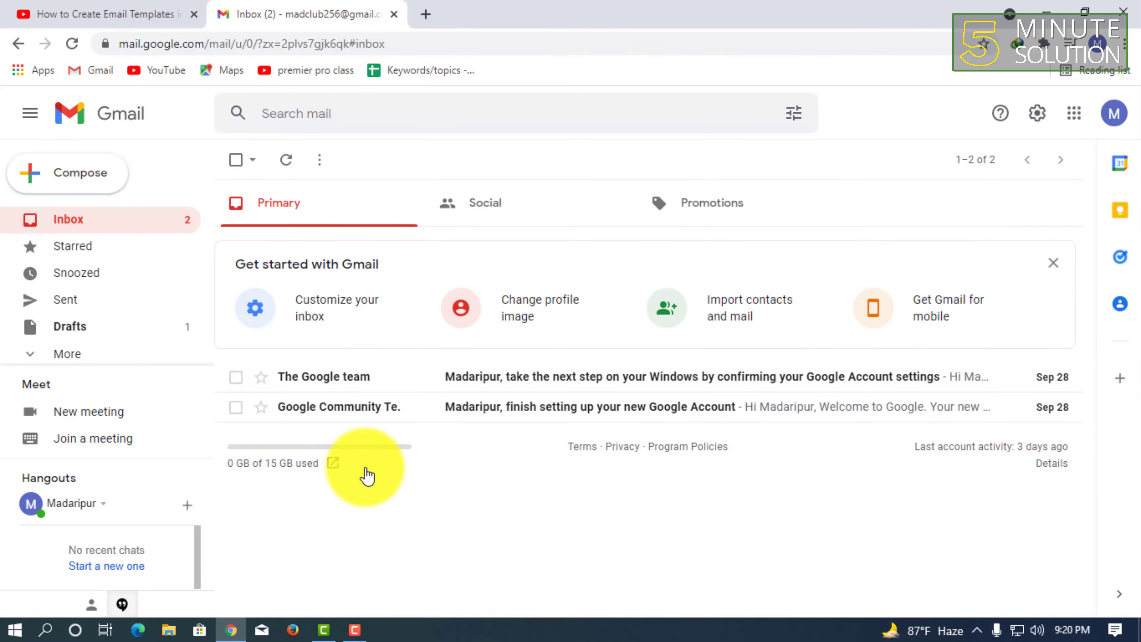
click(655, 376)
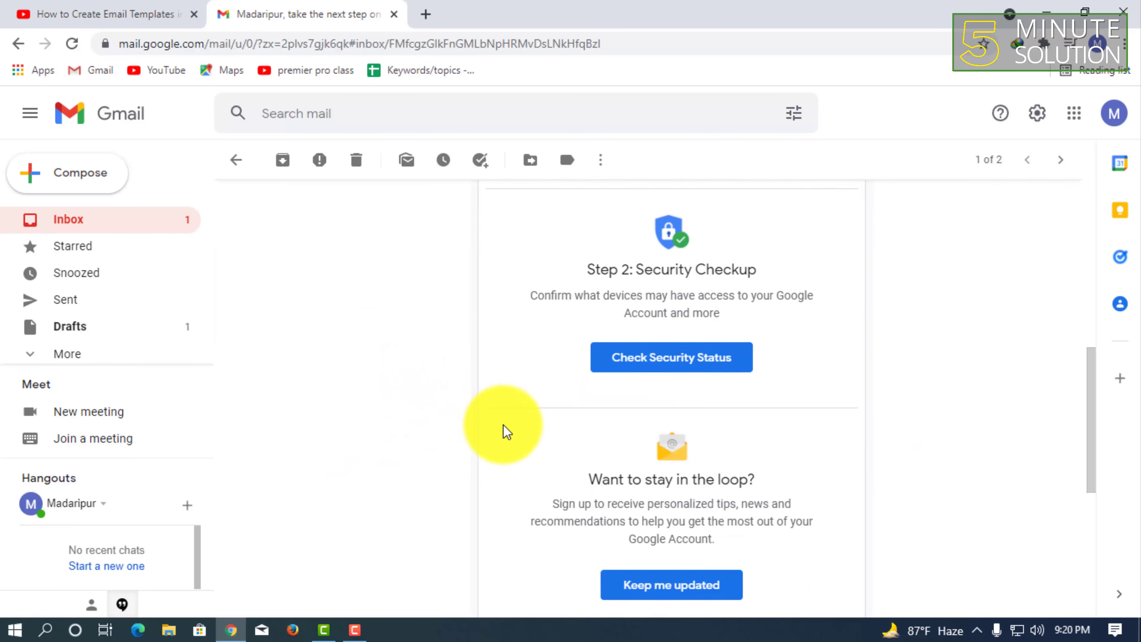
click(290, 417)
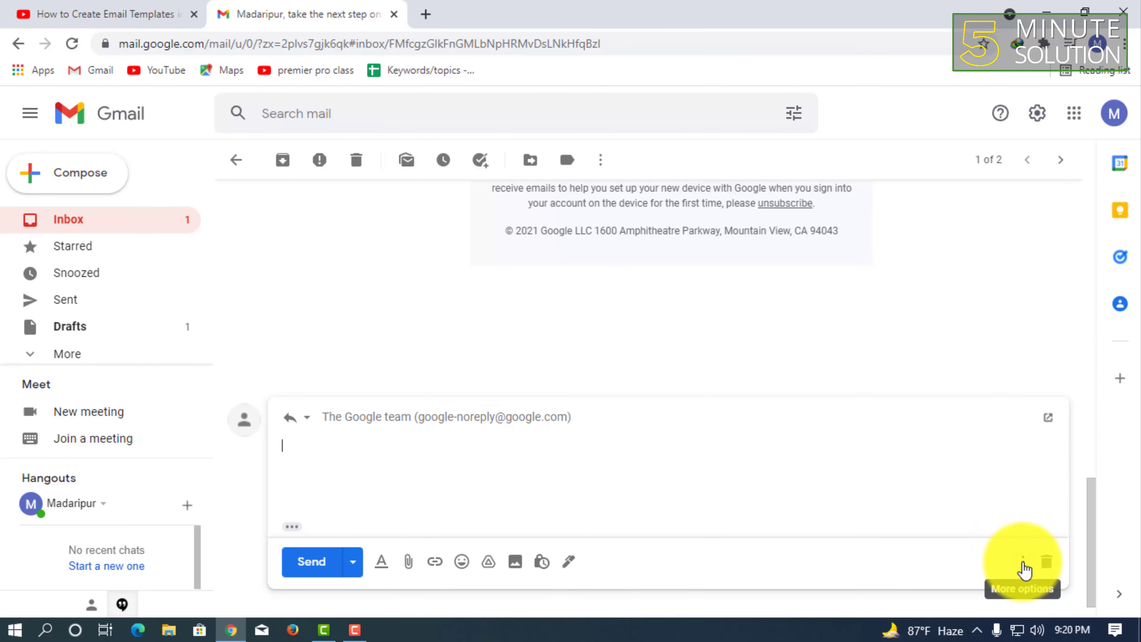
click(1022, 560)
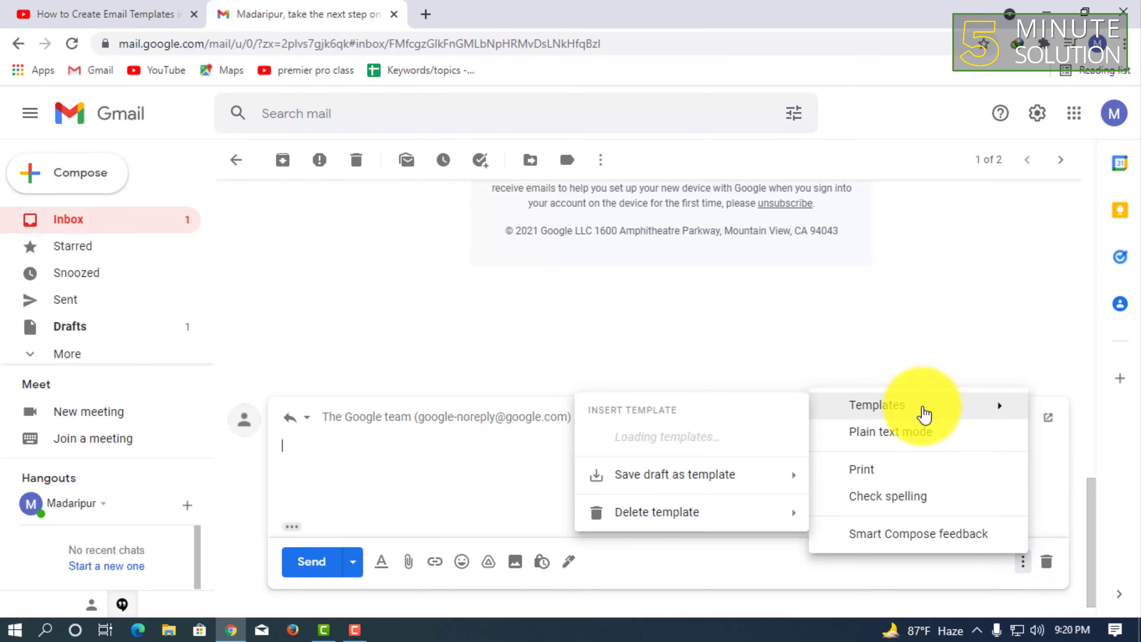
mouse_move(710, 437)
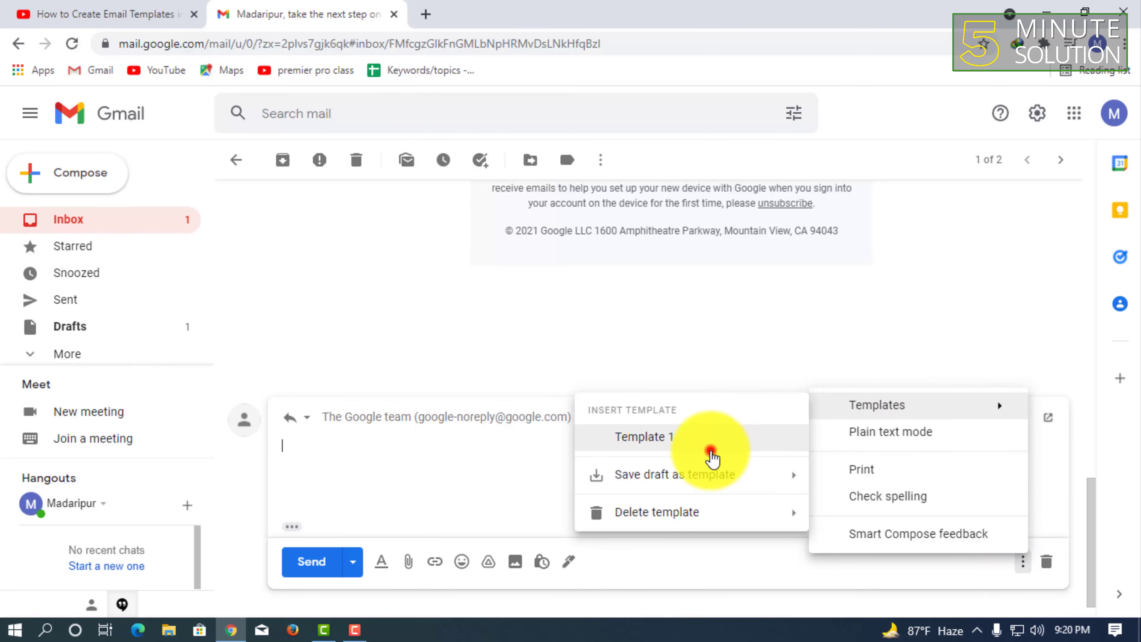
click(642, 437)
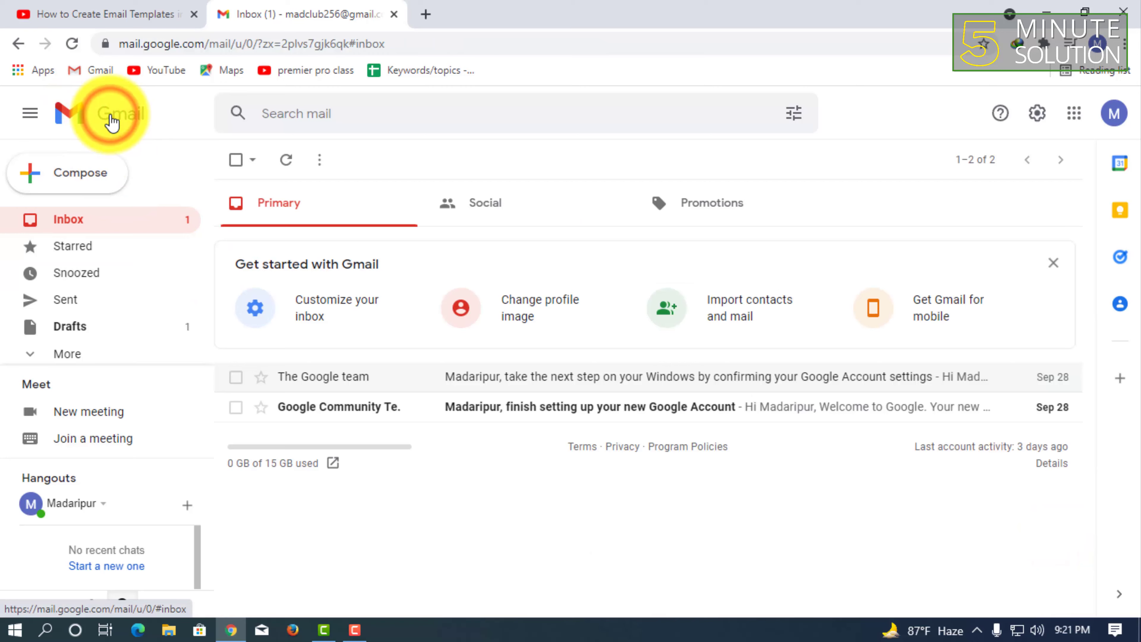
mouse_move(370, 583)
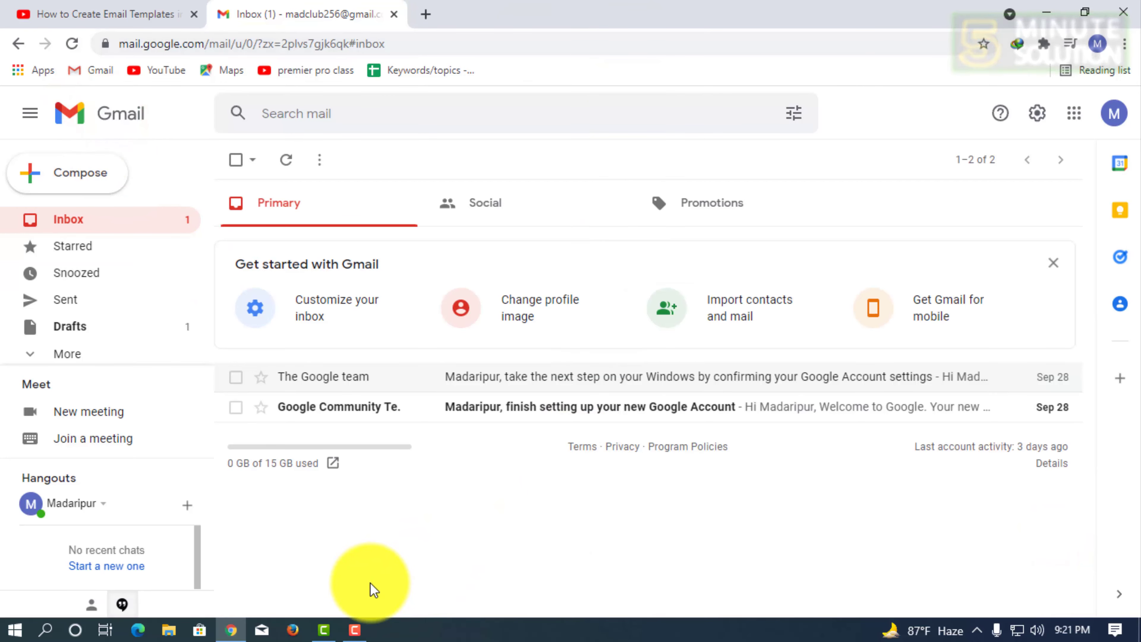